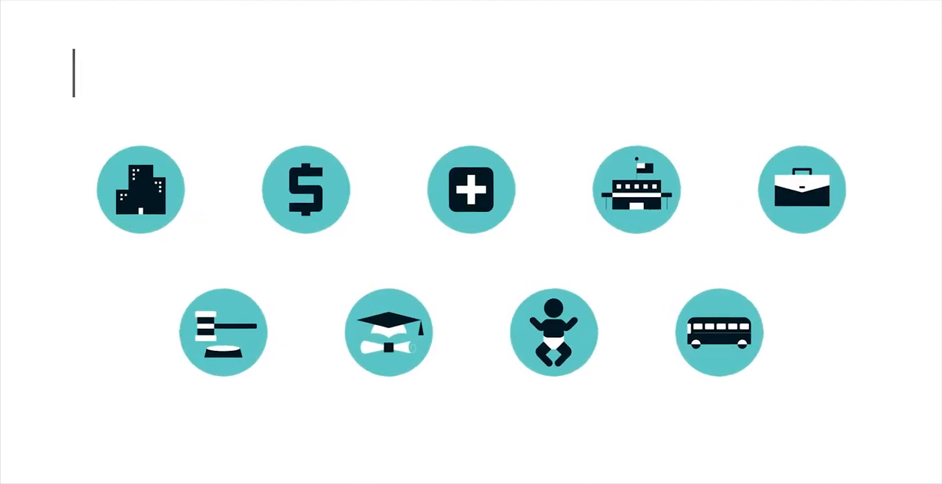
pyautogui.write('Examples of Gover')
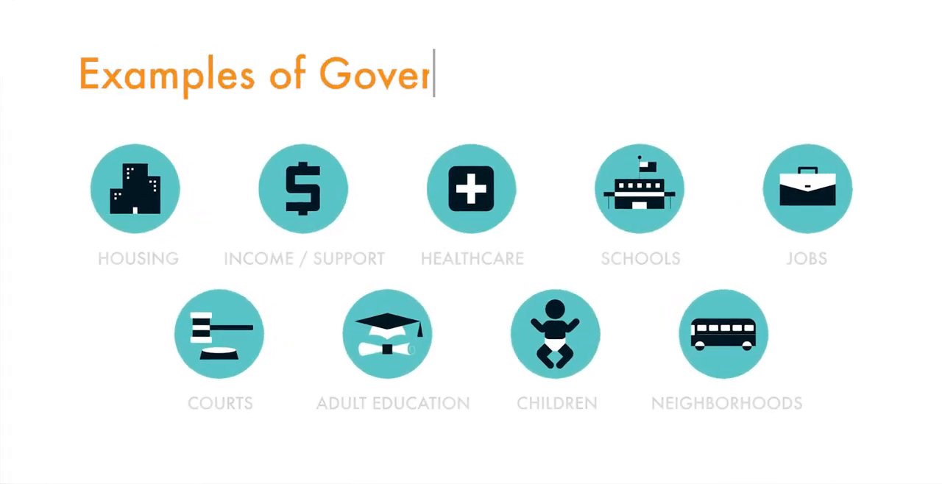
pyautogui.write('nment Funded Services')
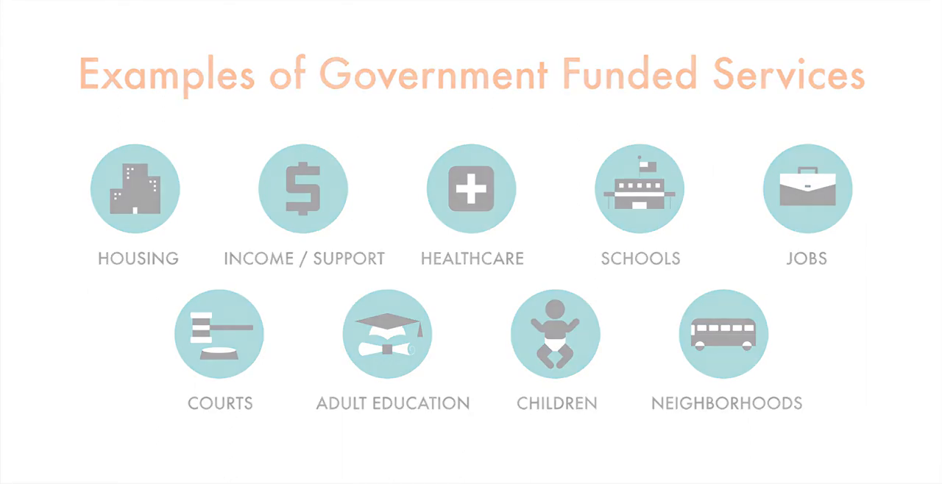
pyautogui.click(136, 188)
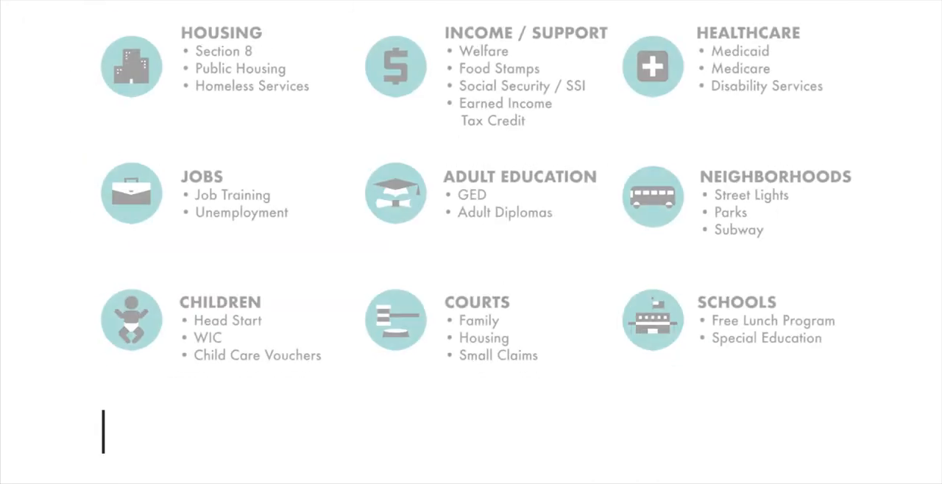
pyautogui.write('Which three services')
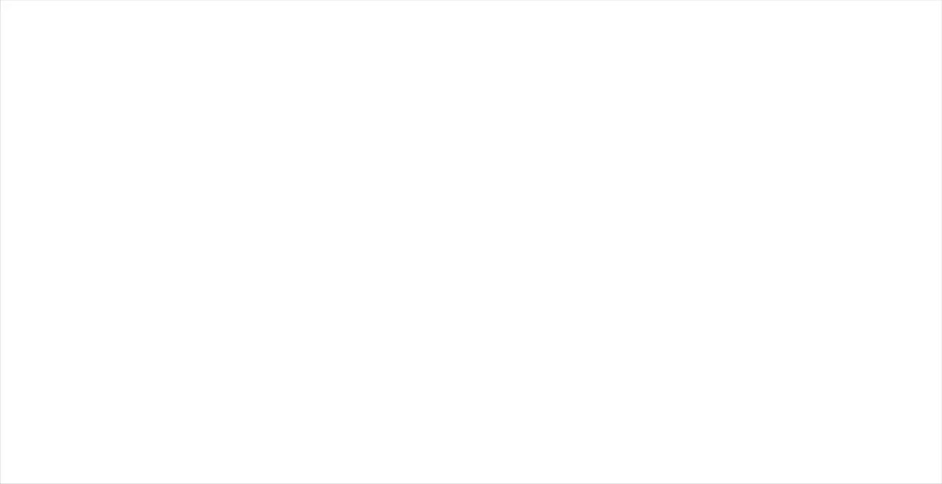
pyautogui.write('The Role of Elected Officia')
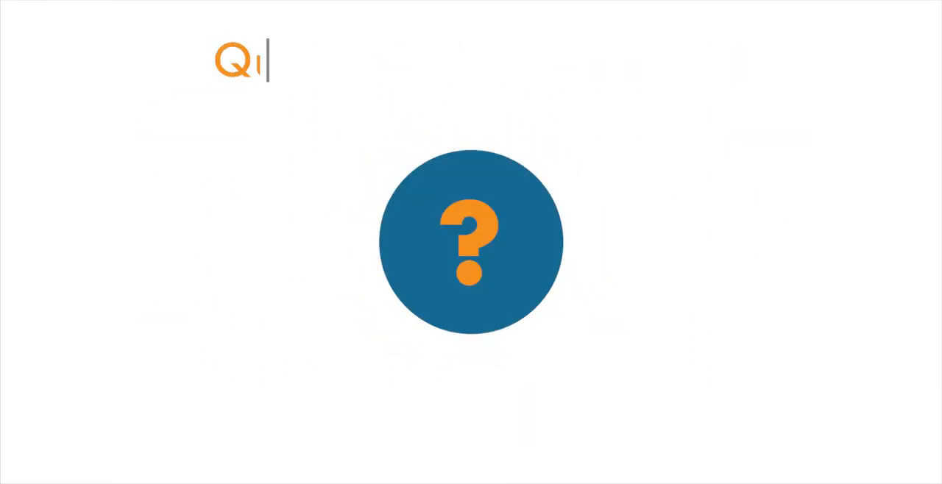
pyautogui.write('Questions About Voting')
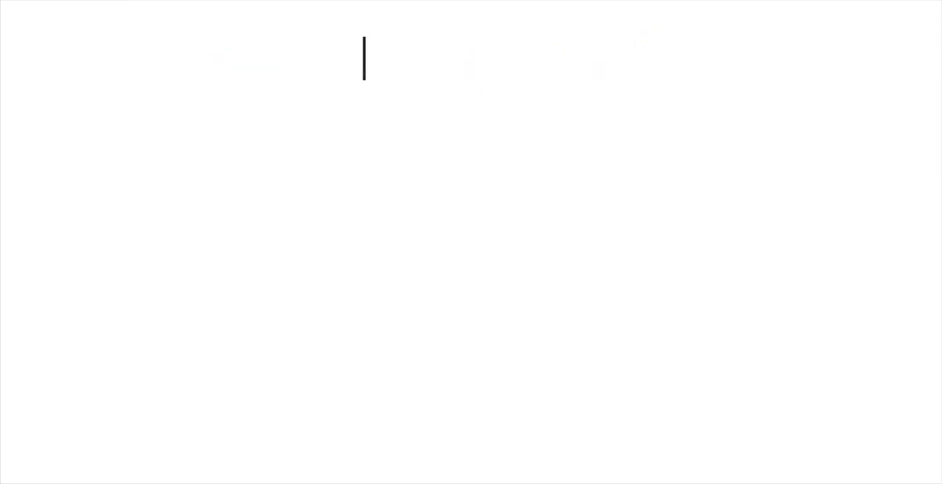
pyautogui.write('Reflection')
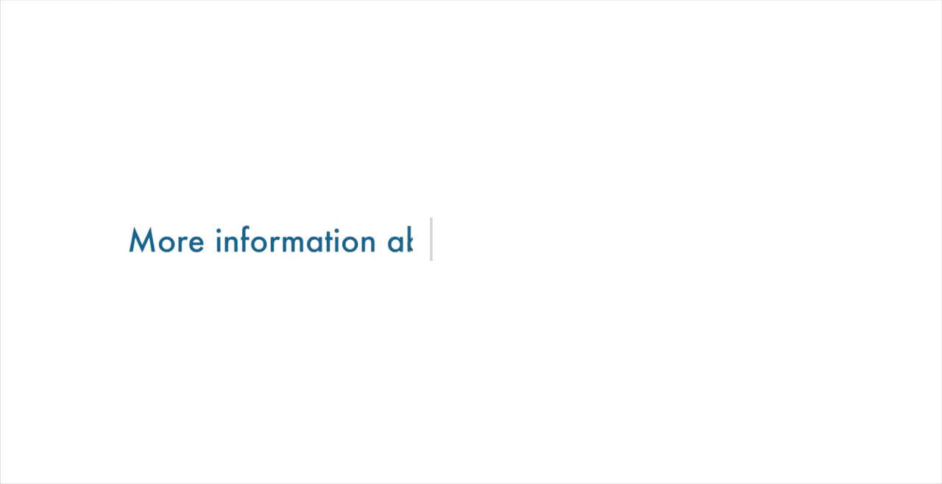
pyautogui.write('bout registering and voting...')
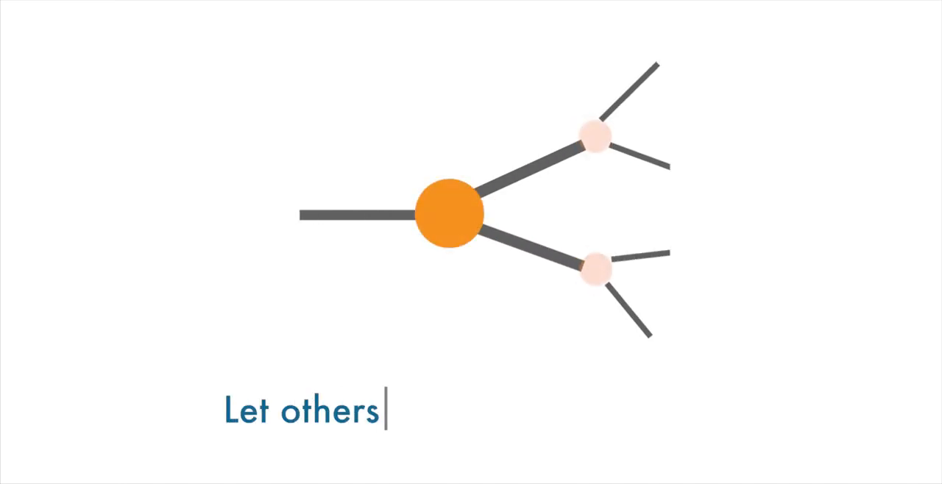
pyautogui.write('know about this tool')
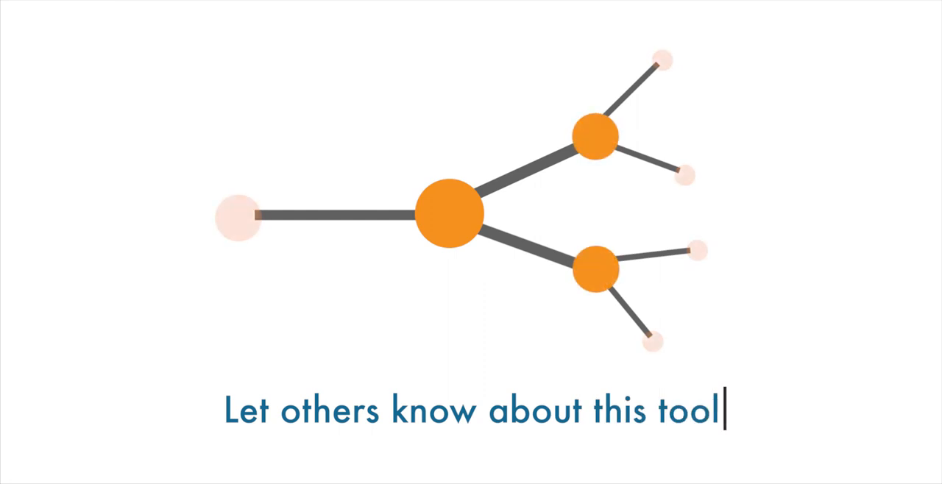